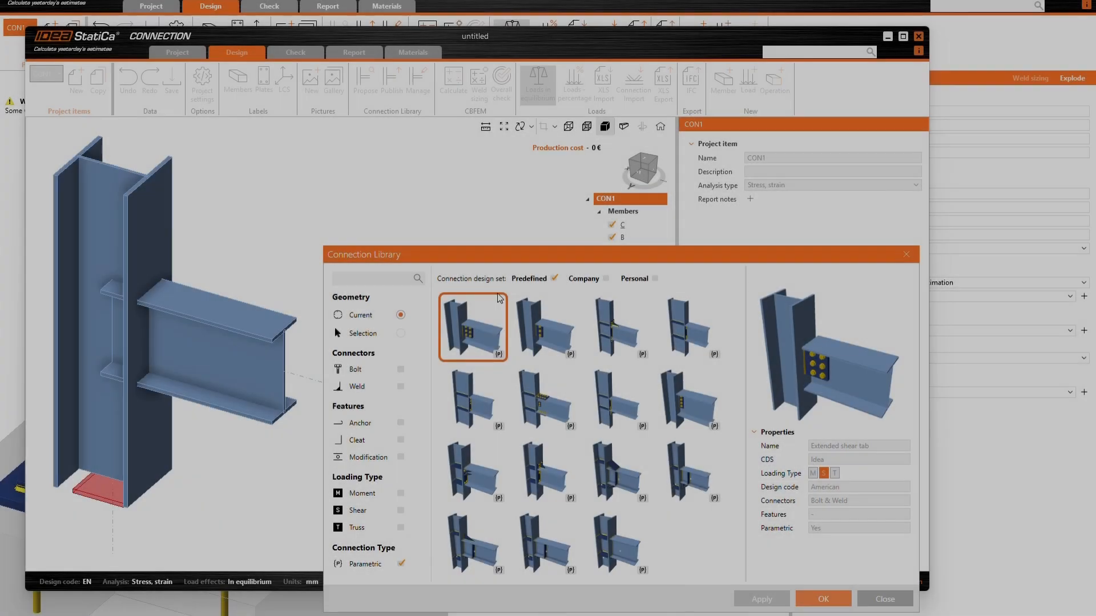
- Preview several predefined bolted and welded connection templates in the Connection Library
left_click(688, 329)
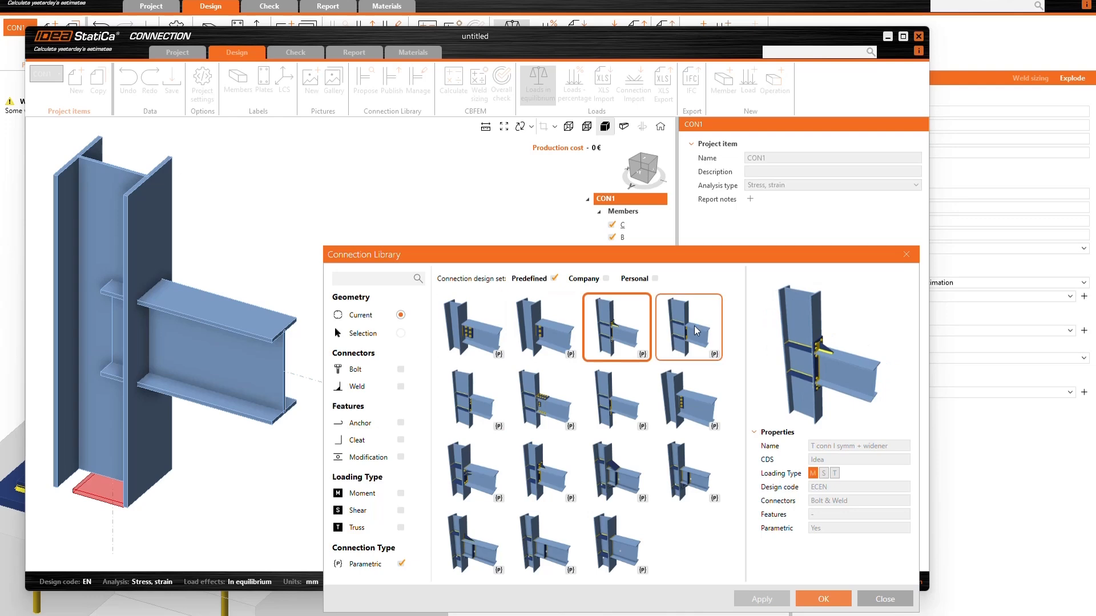
left_click(688, 400)
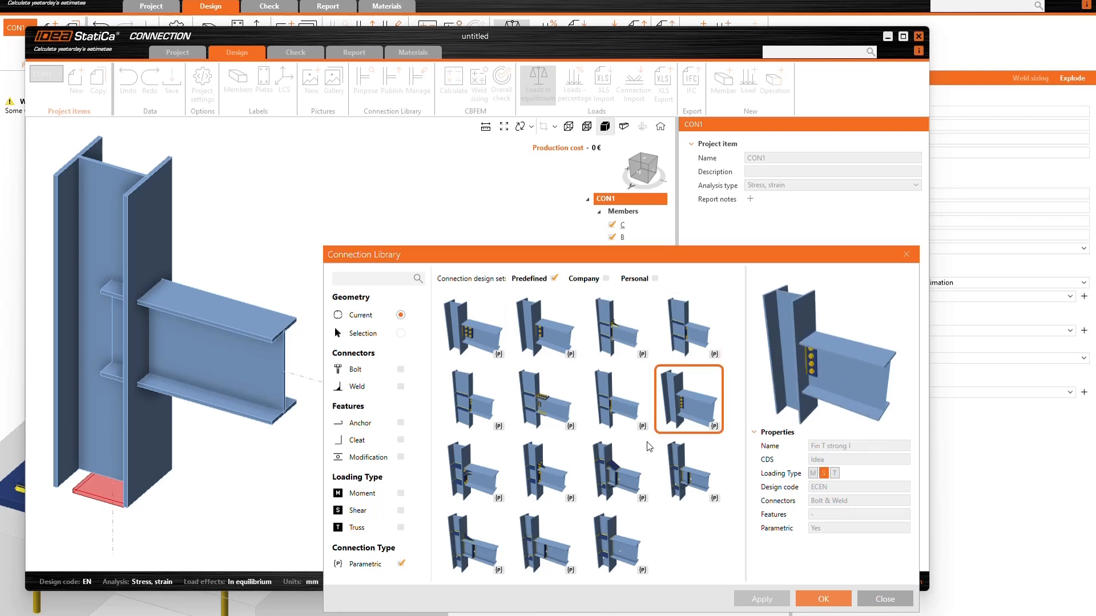
left_click(472, 544)
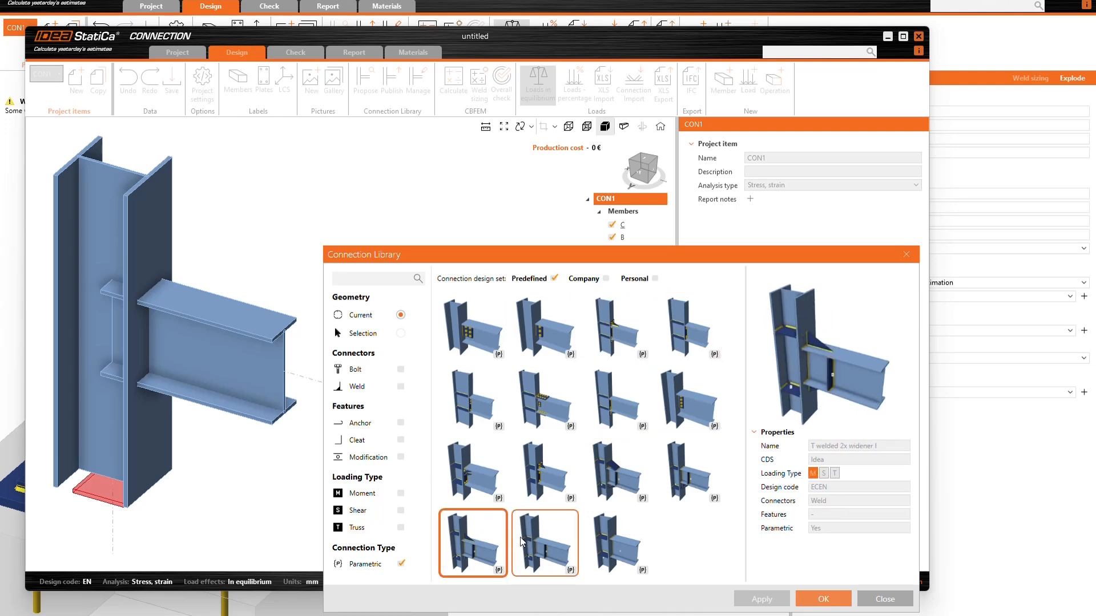
left_click(616, 542)
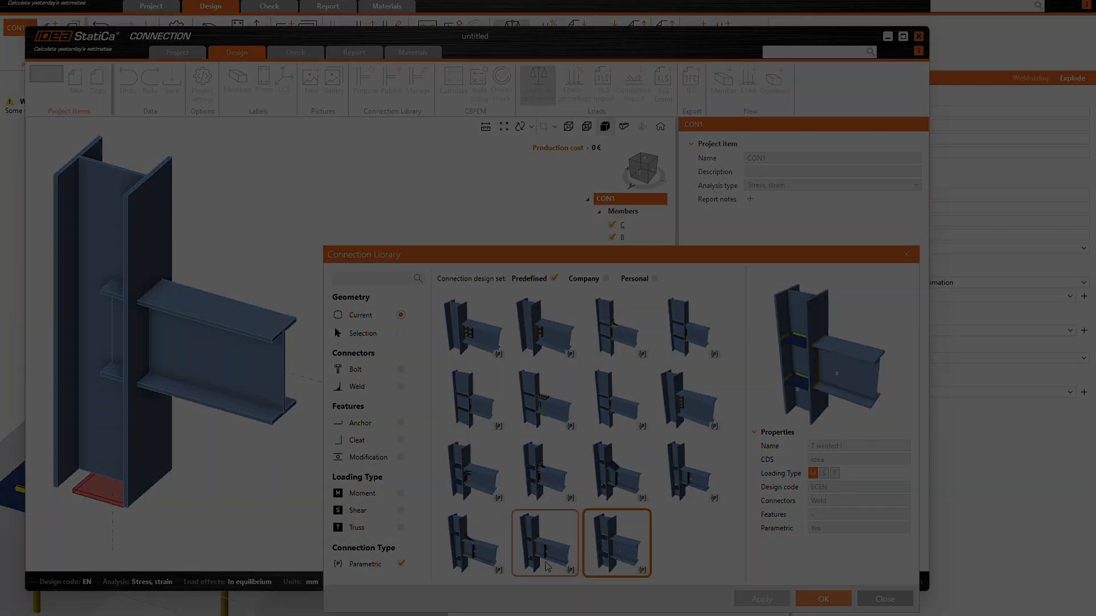
- Propose a bolted flange splice on the CHS joint and accept the member and material conversion
left_click(822, 598)
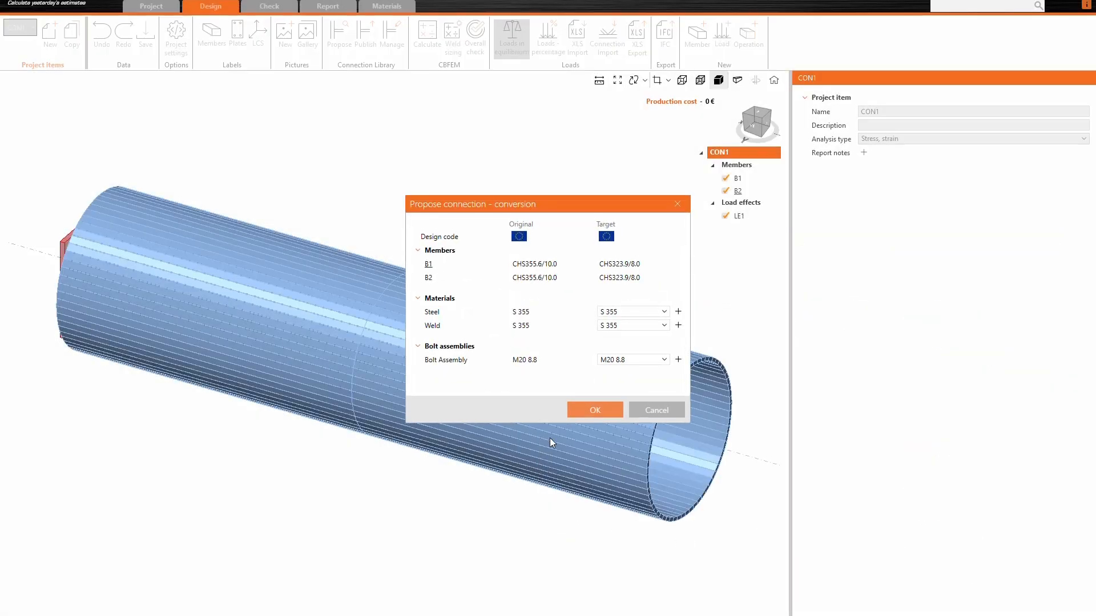
left_click(595, 410)
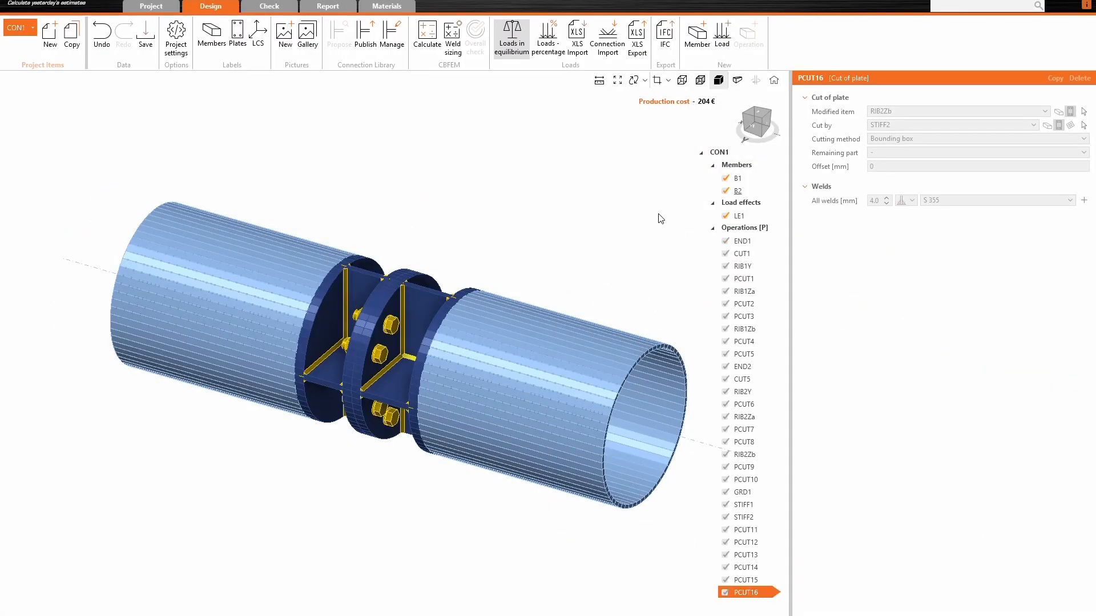
left_click(744, 228)
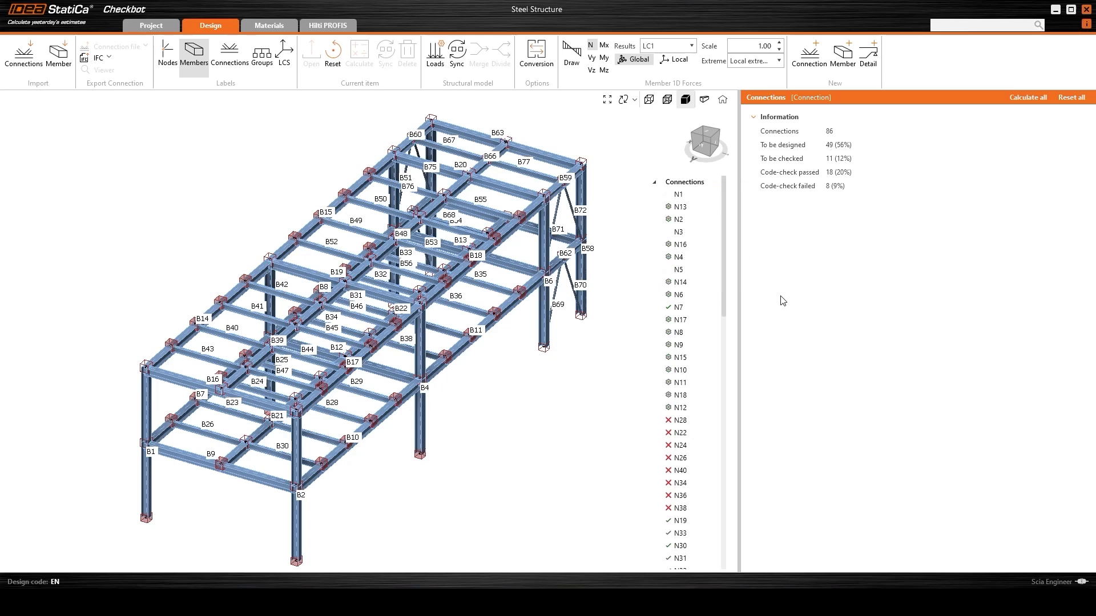
- Group the connections list by typology, then by typology and cross-section
right_click(684, 182)
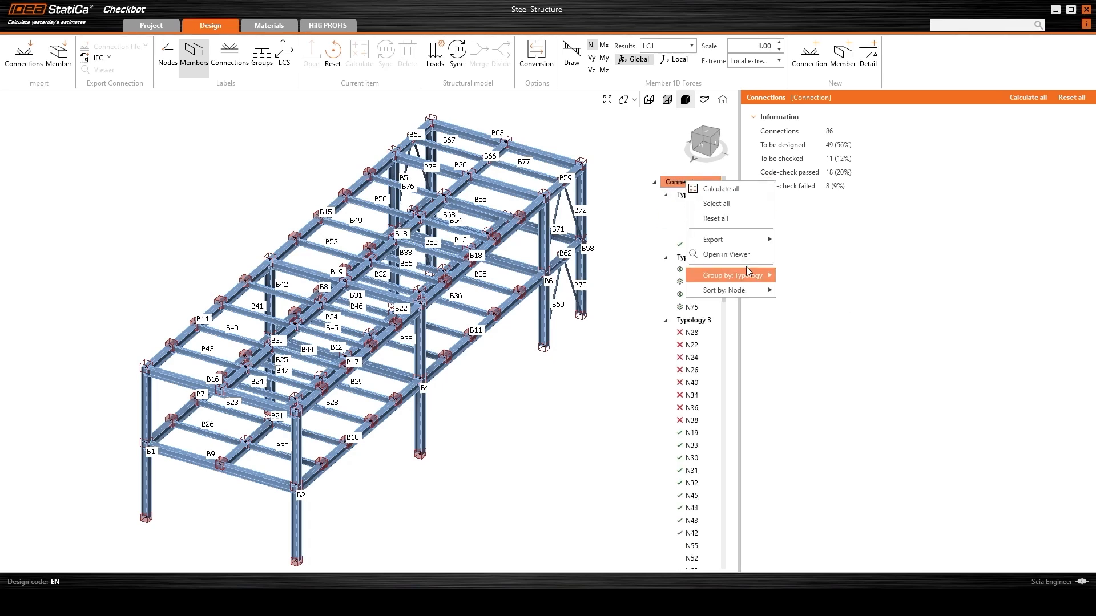
left_click(726, 274)
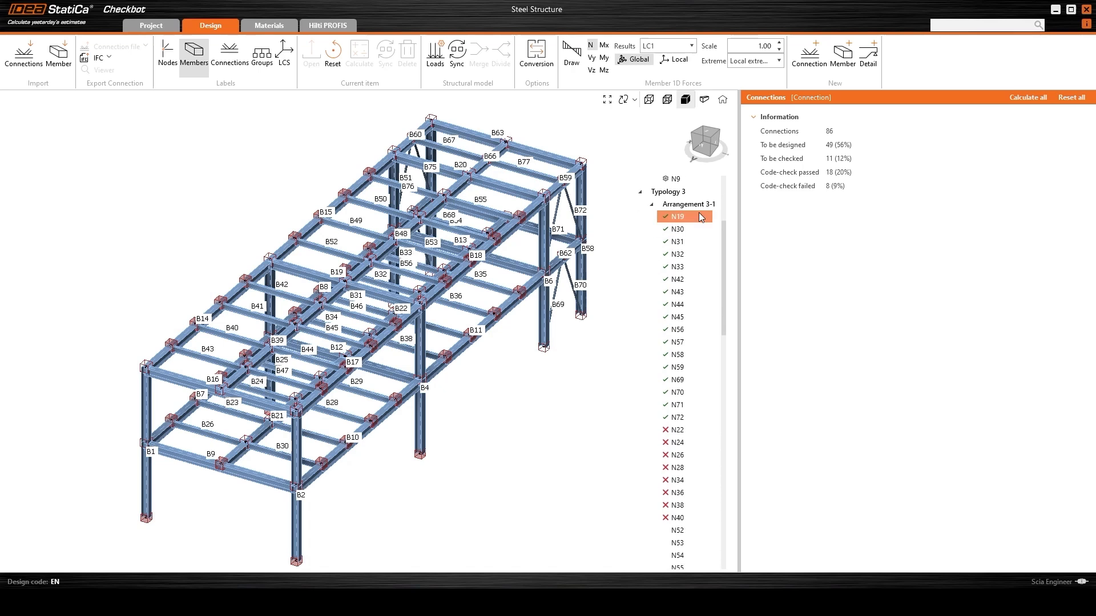
right_click(688, 181)
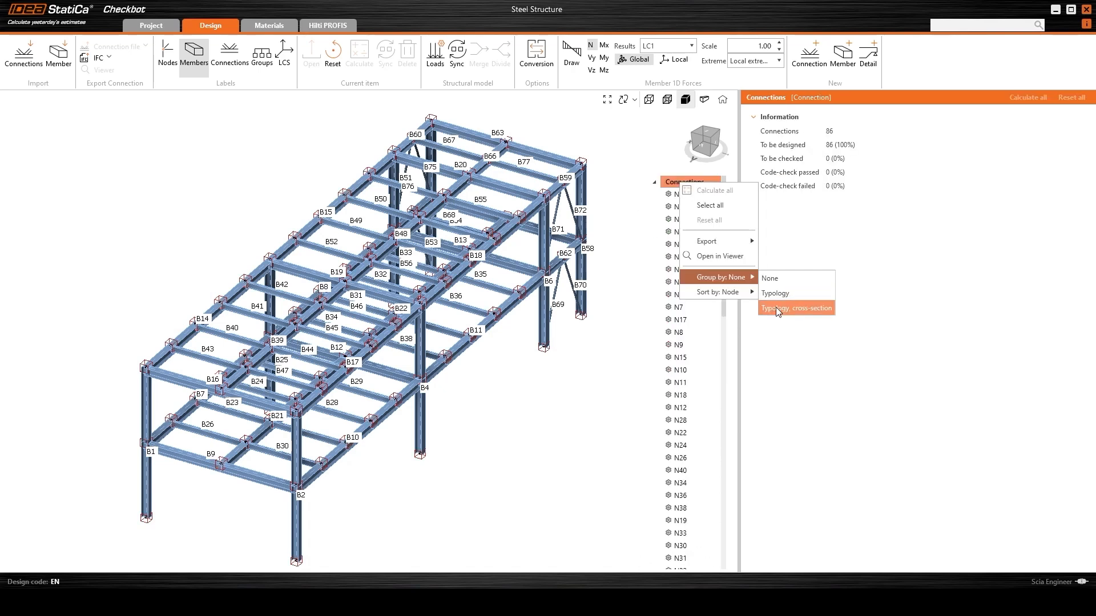
left_click(796, 308)
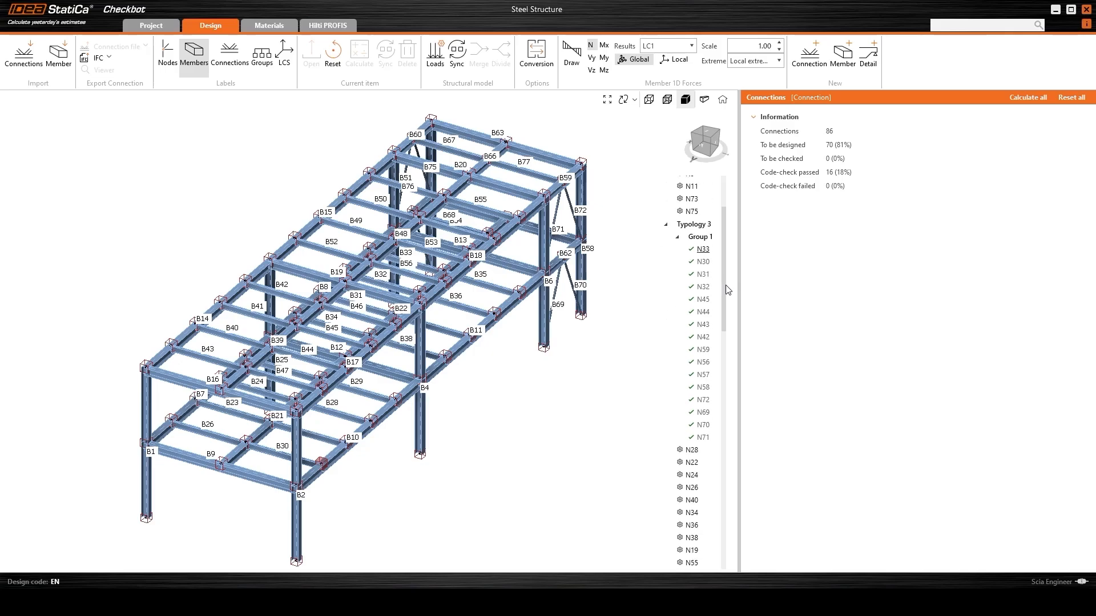
scroll("up", 3)
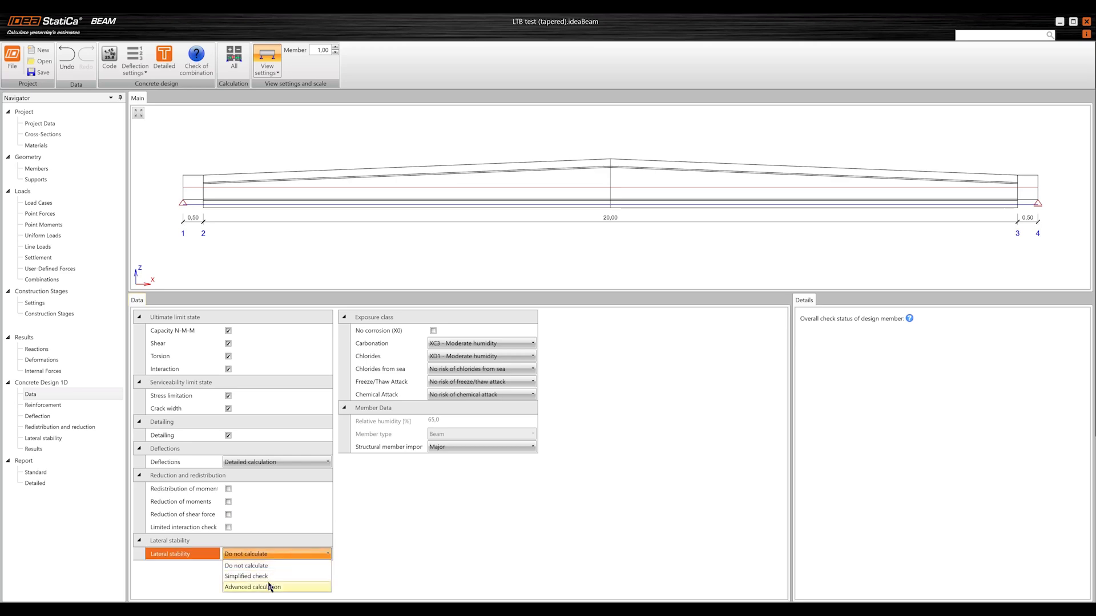
- Set lateral stability to Advanced calculation and show its analysis results for Lifting 1
left_click(252, 588)
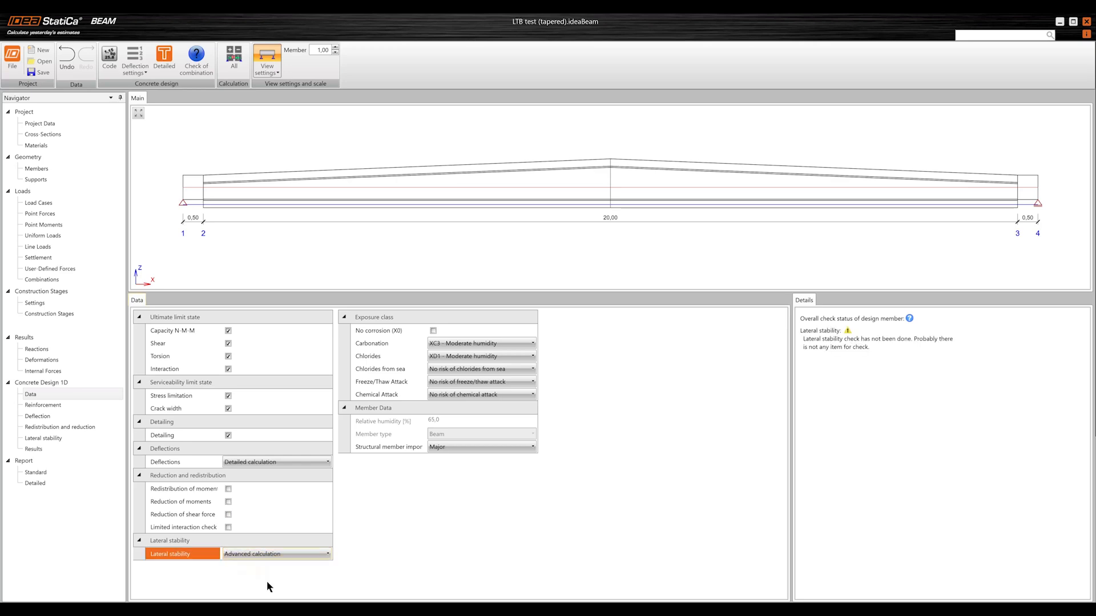
left_click(44, 438)
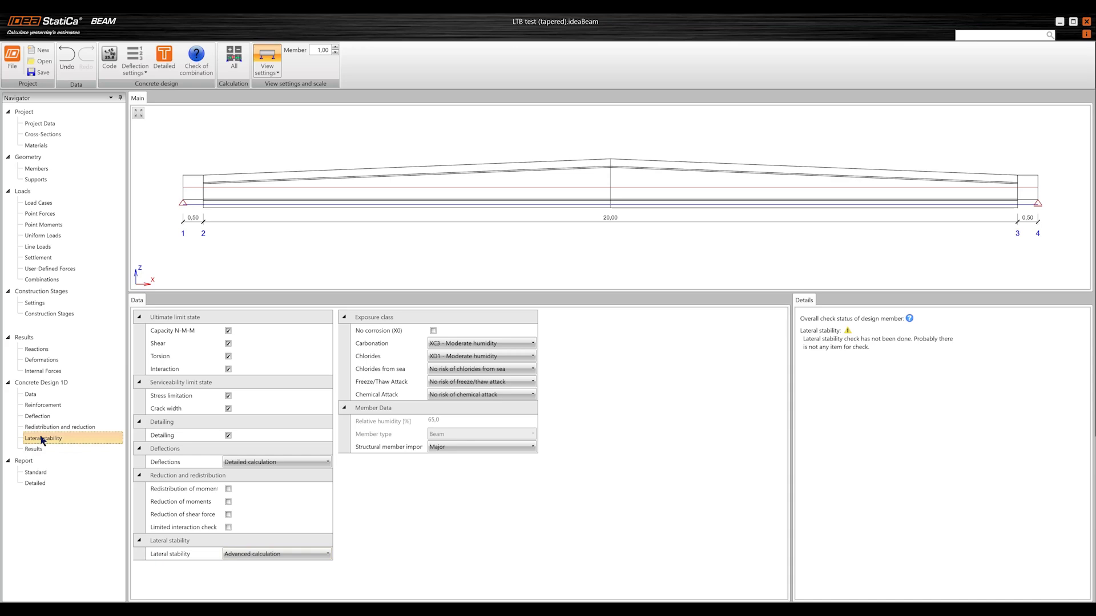
left_click(43, 438)
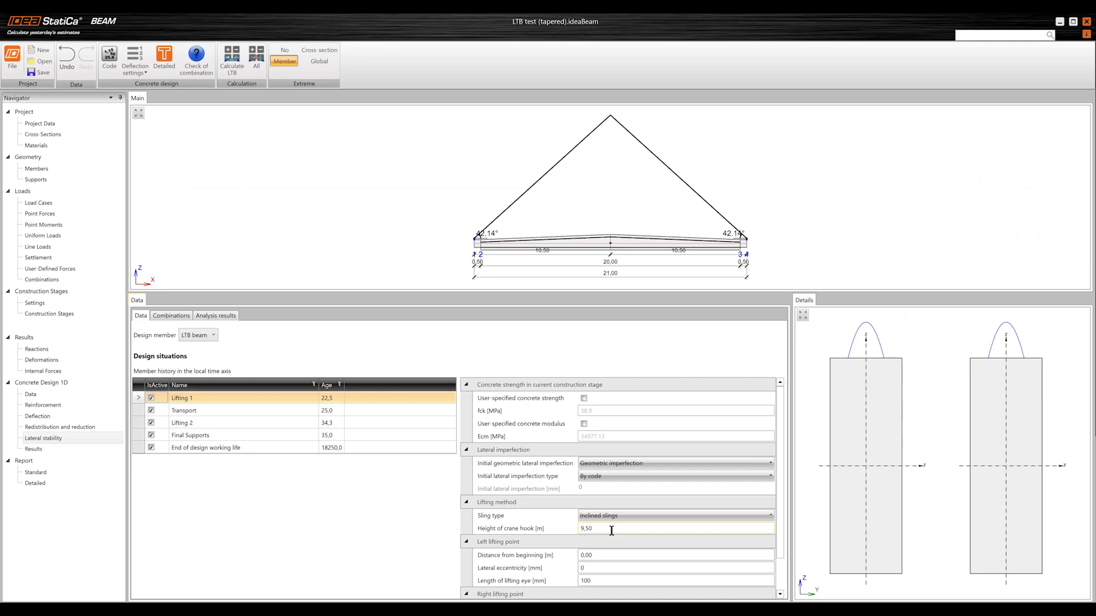
left_click(769, 515)
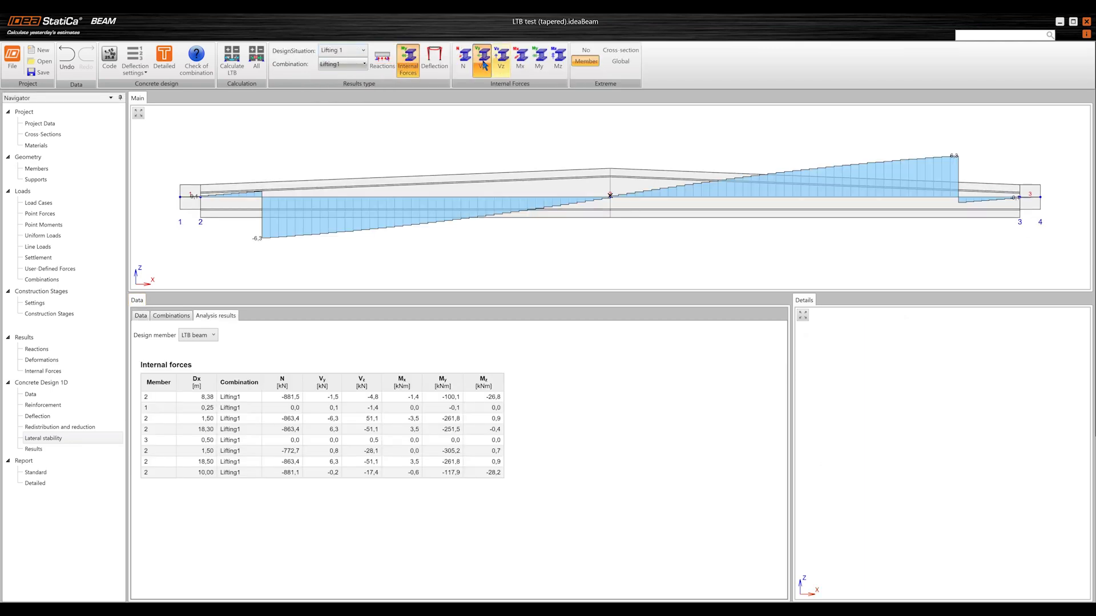
- Plot bending moment My, deflection and twist rotation φx diagrams along the beam
left_click(538, 59)
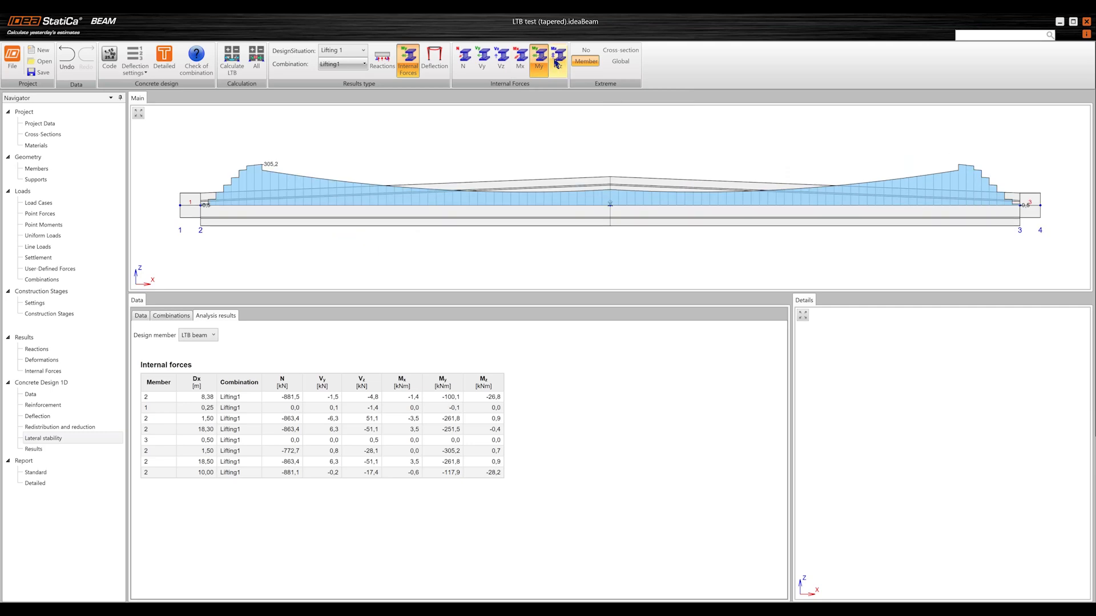
left_click(434, 59)
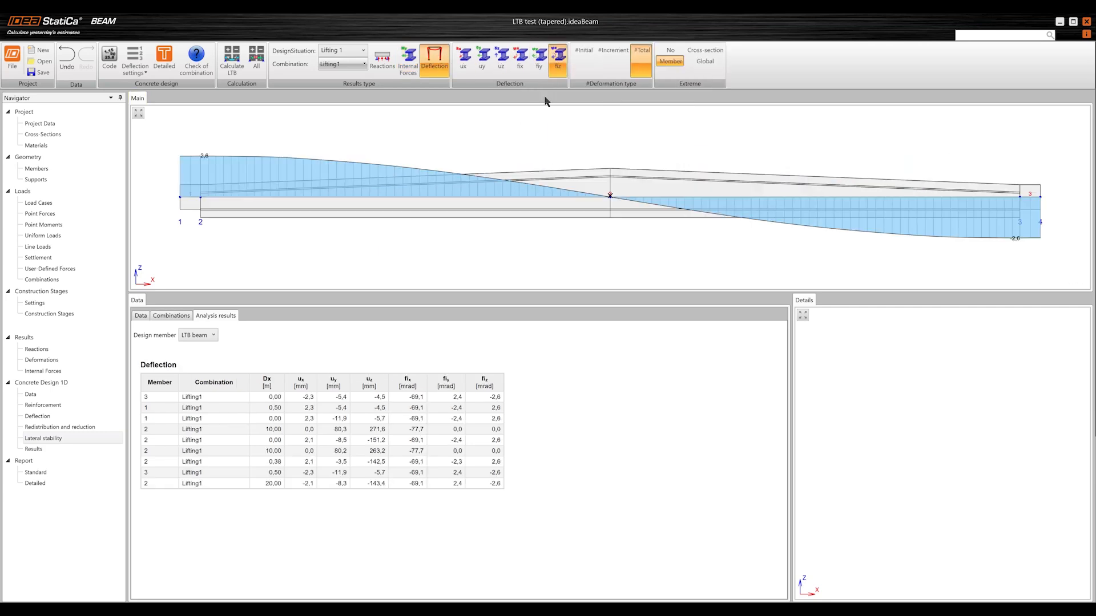
left_click(539, 57)
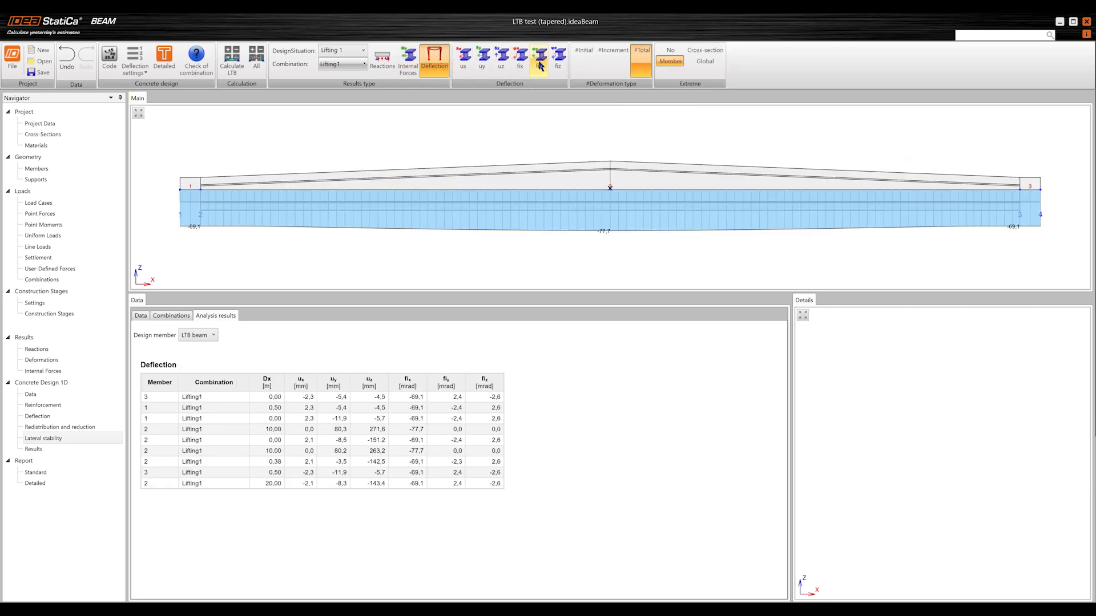
left_click(557, 59)
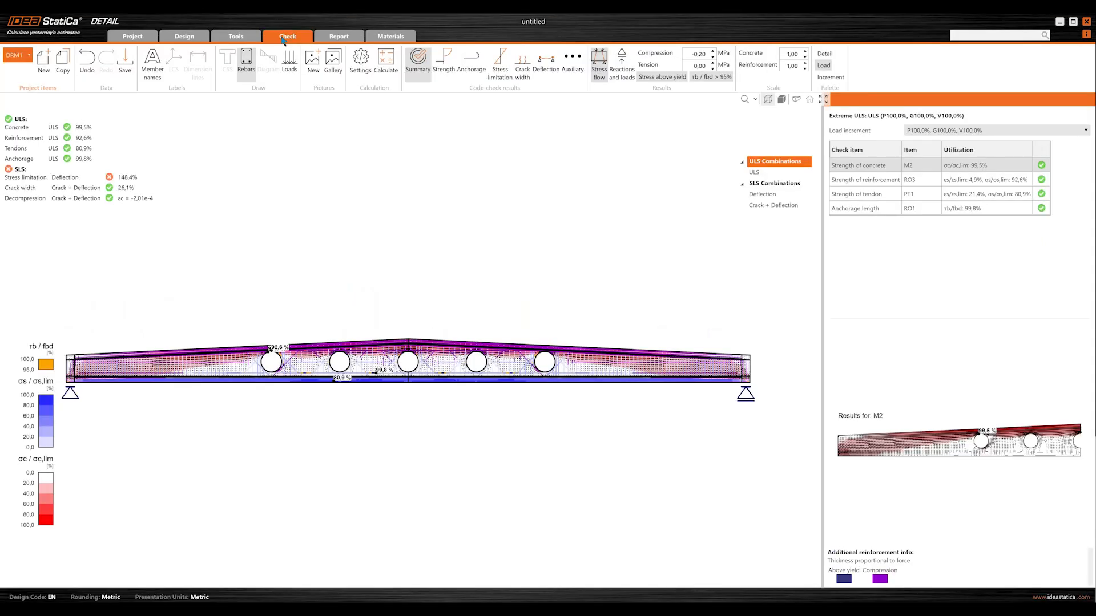
mouse_move(522, 63)
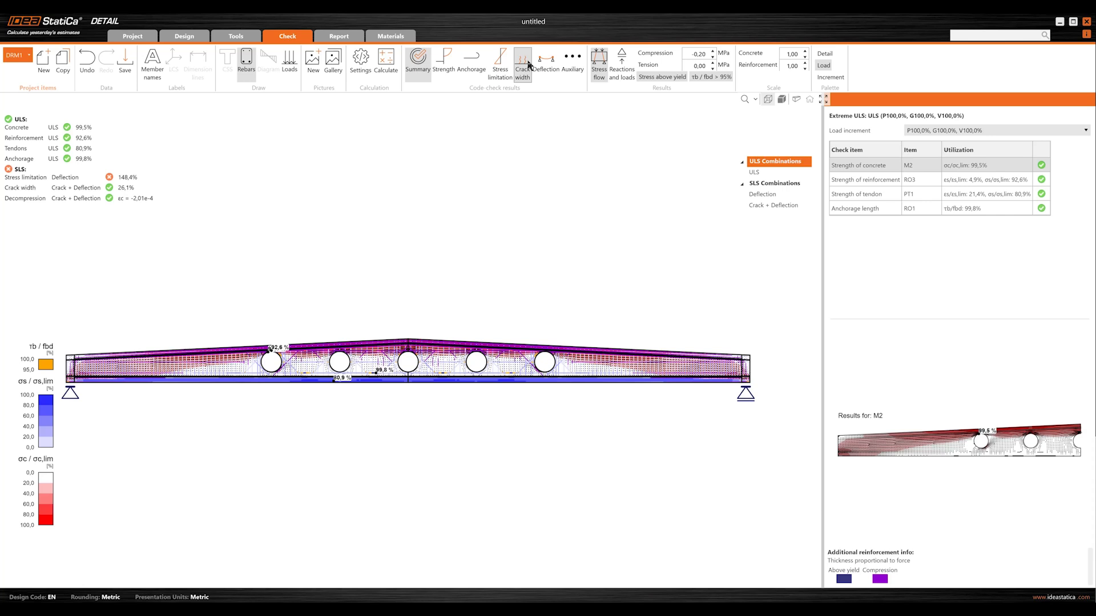
- Choose the blocks-on-supports class for the new 2D model and pick the two-support topology
left_click(546, 63)
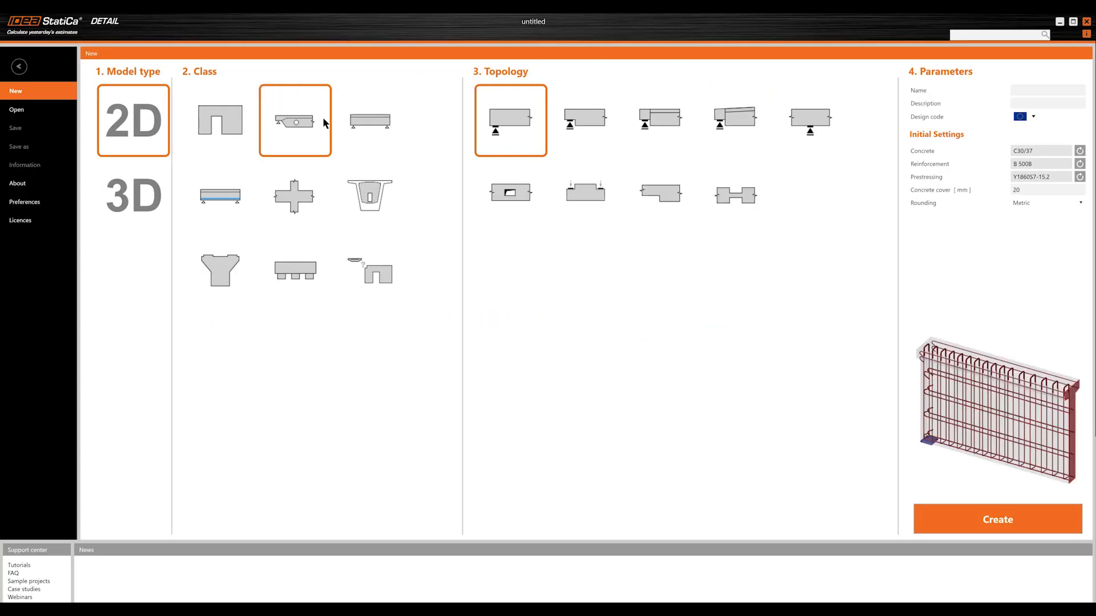
left_click(294, 195)
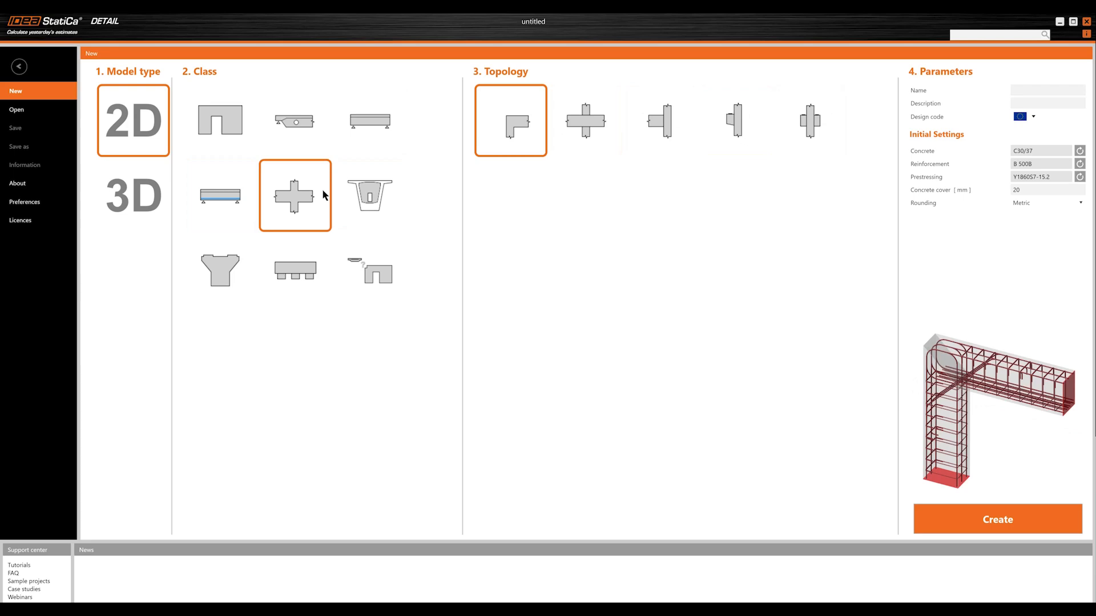
left_click(293, 271)
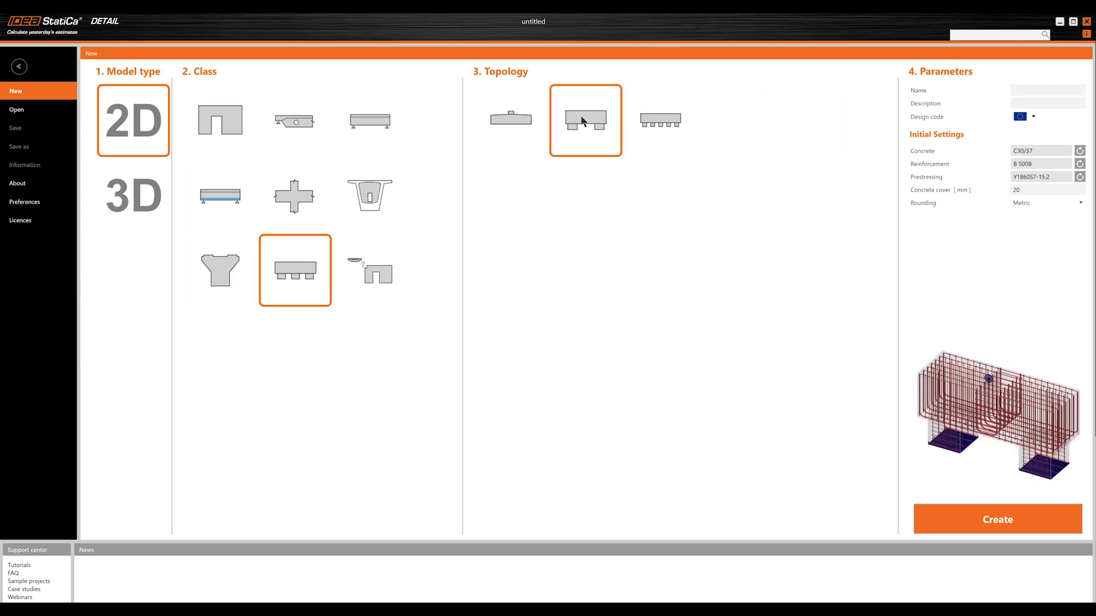
left_click(133, 195)
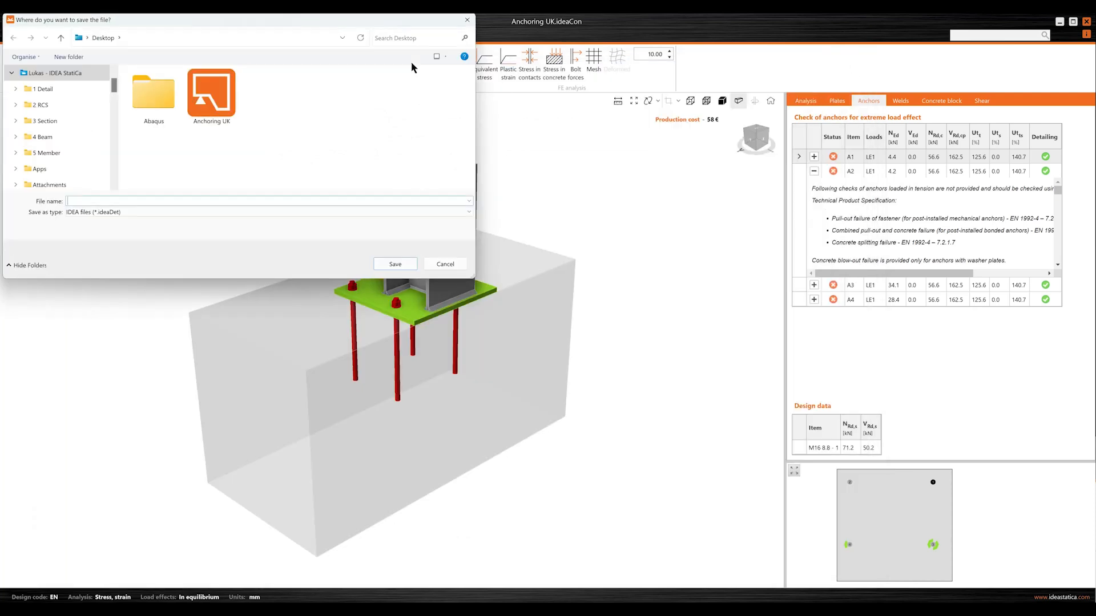
- Save the anchoring connection as Anchoring UK.ideaDet and let Detail open it
left_click(394, 264)
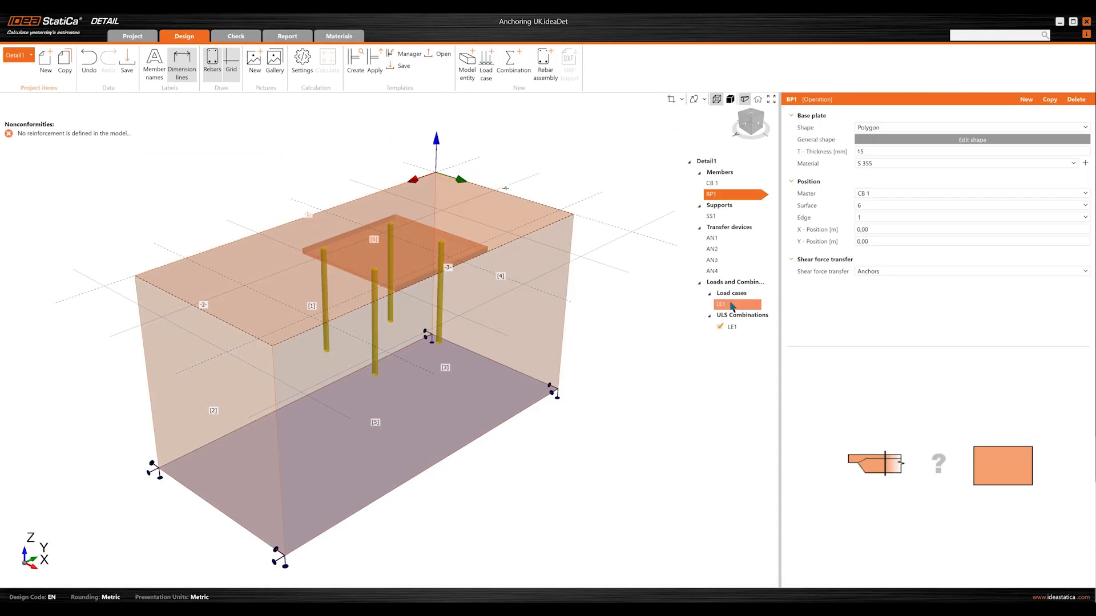
- Set base plate BP1 to transfer shear through a shear lug and add a rebar group on the edge
left_click(971, 271)
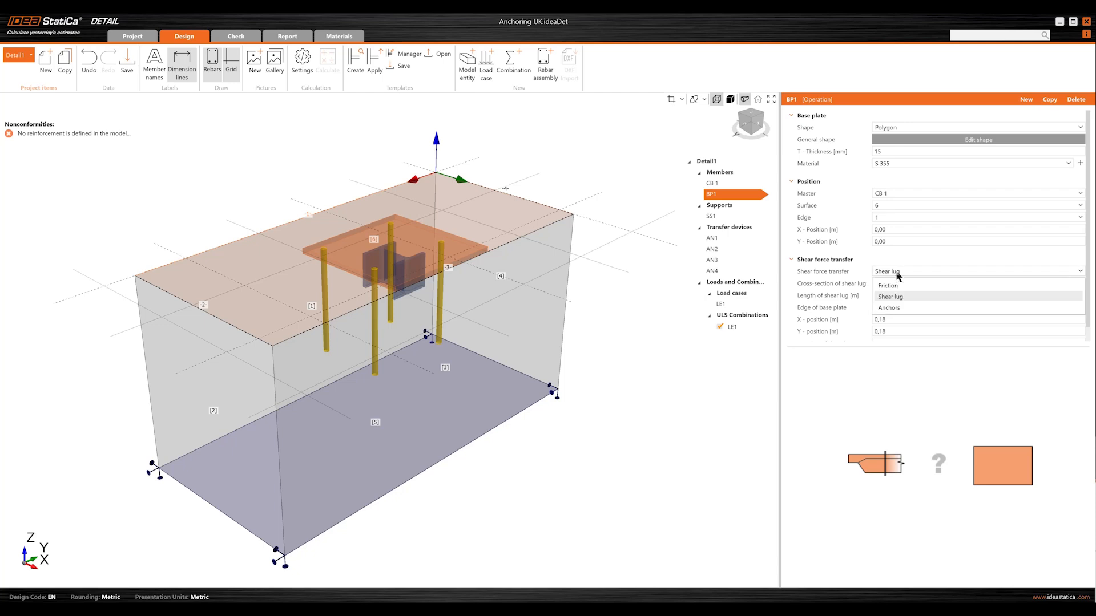
left_click(720, 304)
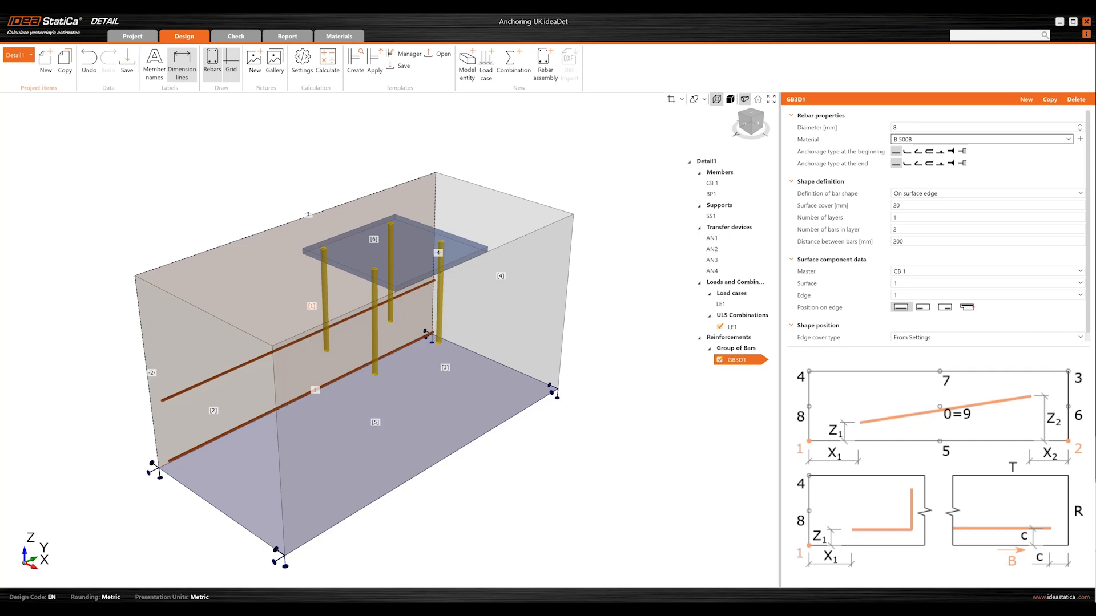
left_click(986, 193)
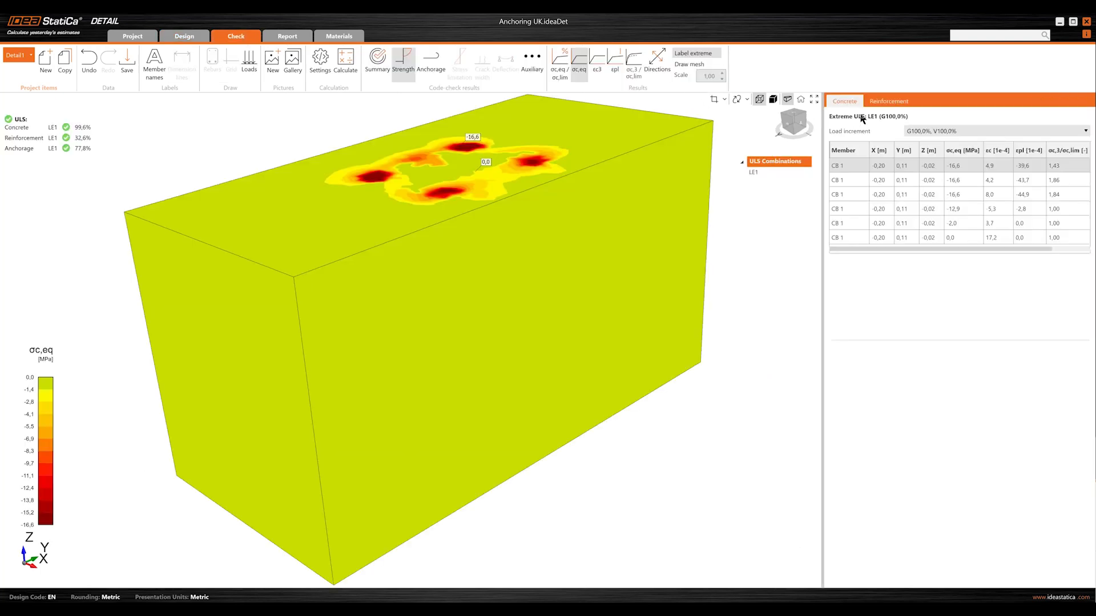
- Review reinforcement check results (32.6%) and the block's deformation contours (max 0.2 mm)
left_click(888, 101)
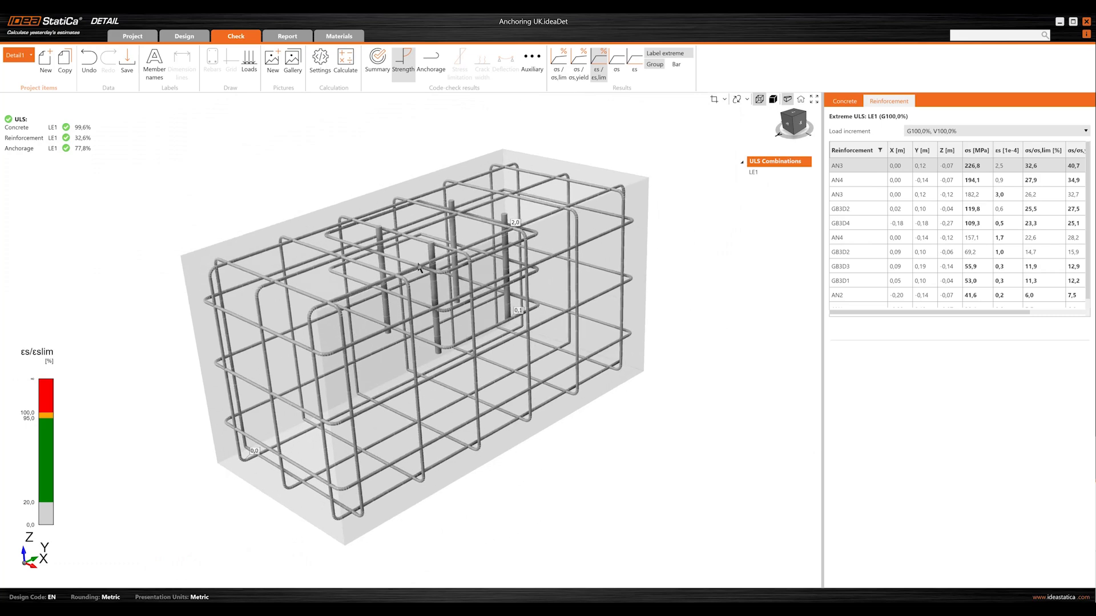
left_click(616, 58)
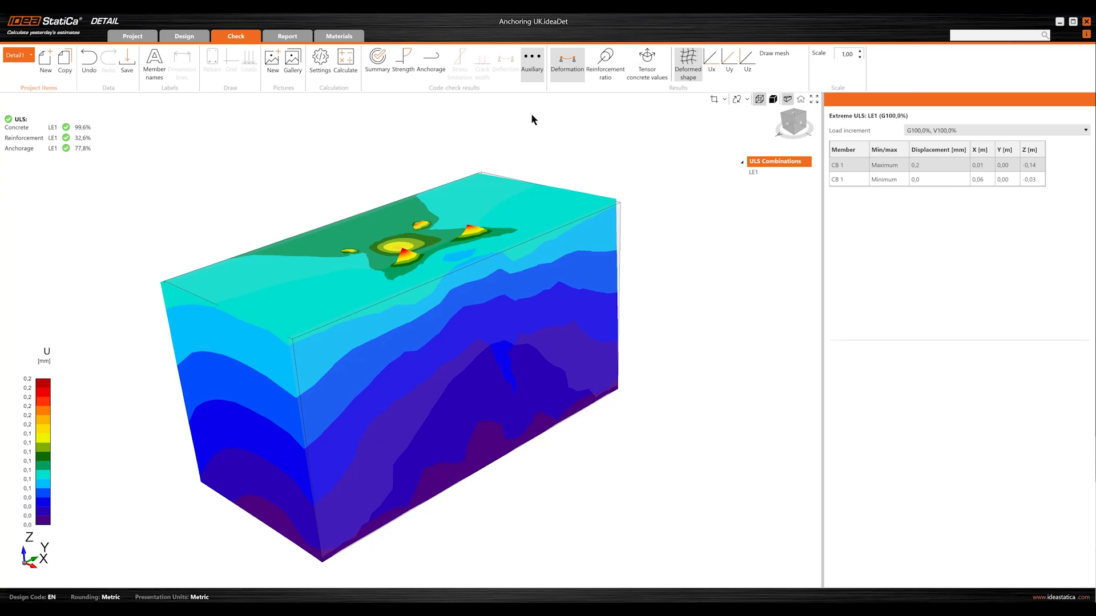
mouse_move(769, 59)
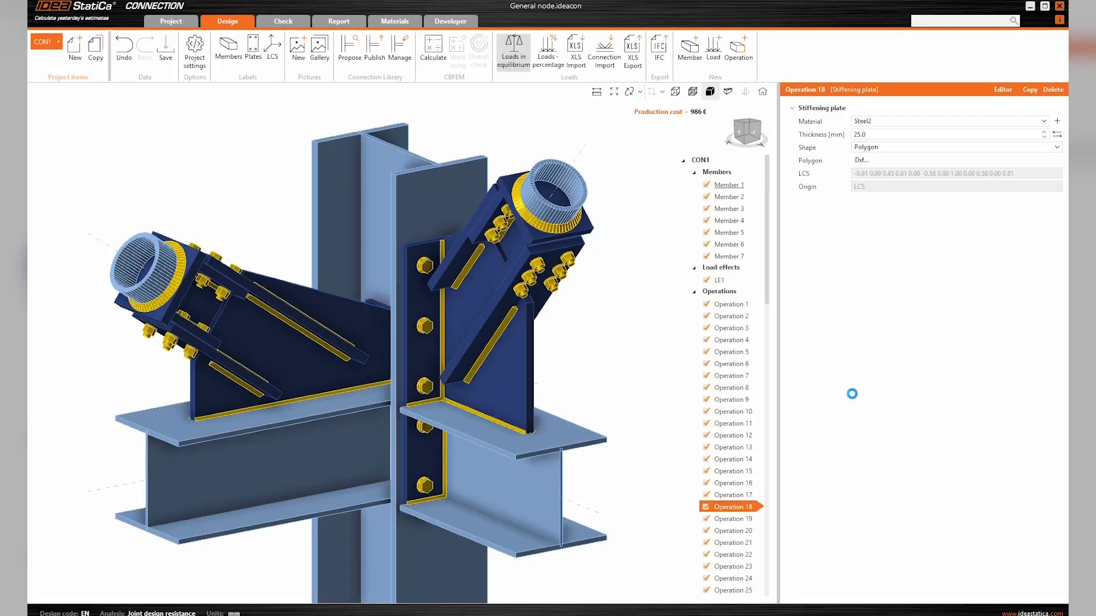
- Load the stiffening plate's polygon outline from a DXF file and accept the import
left_click(732, 542)
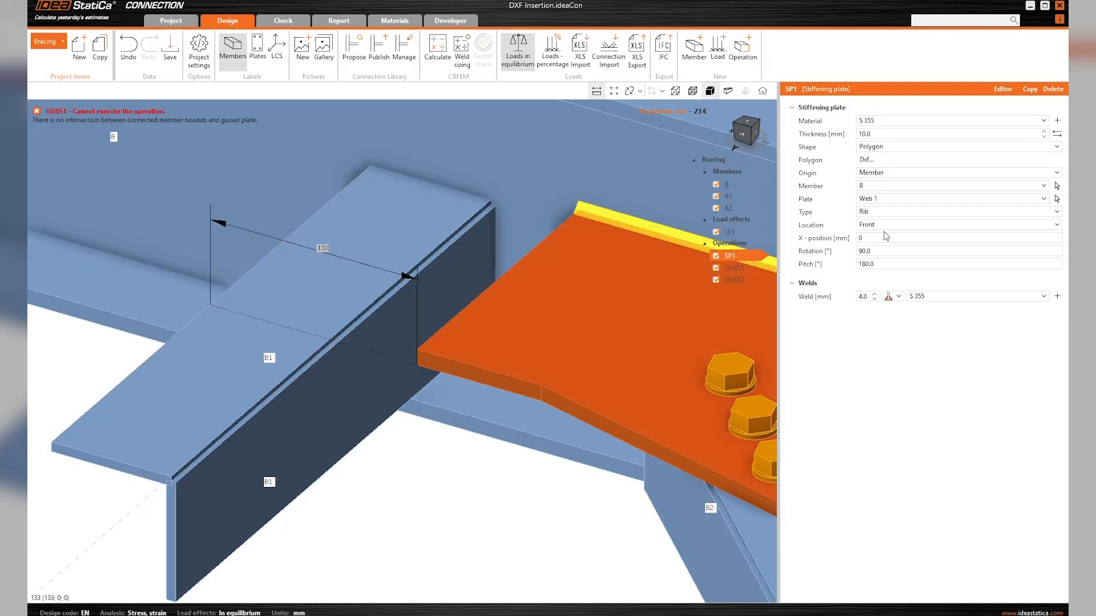
left_click(868, 160)
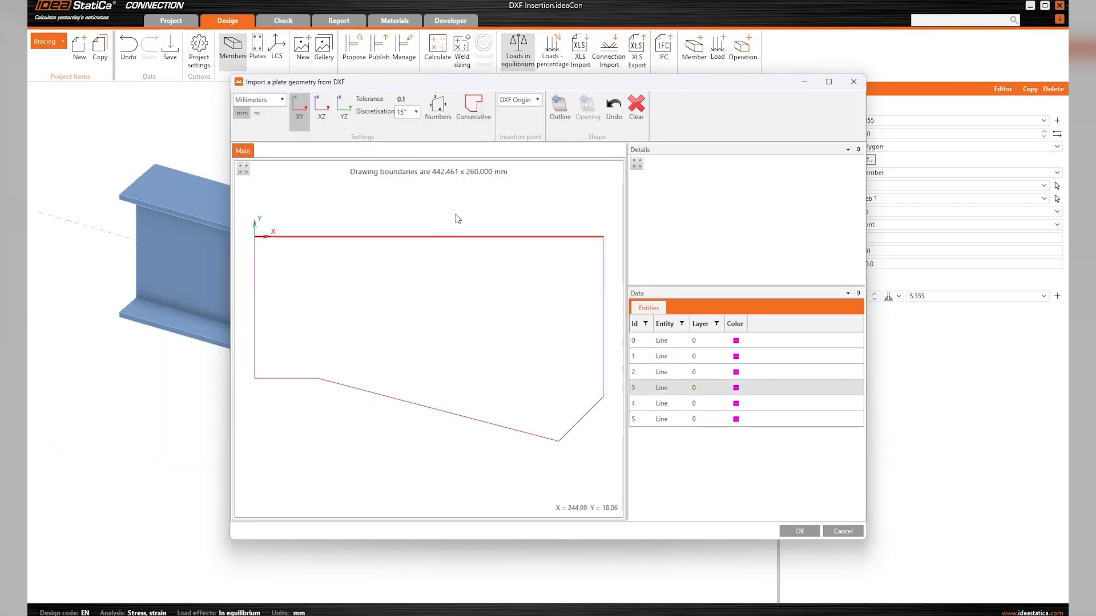
left_click(558, 108)
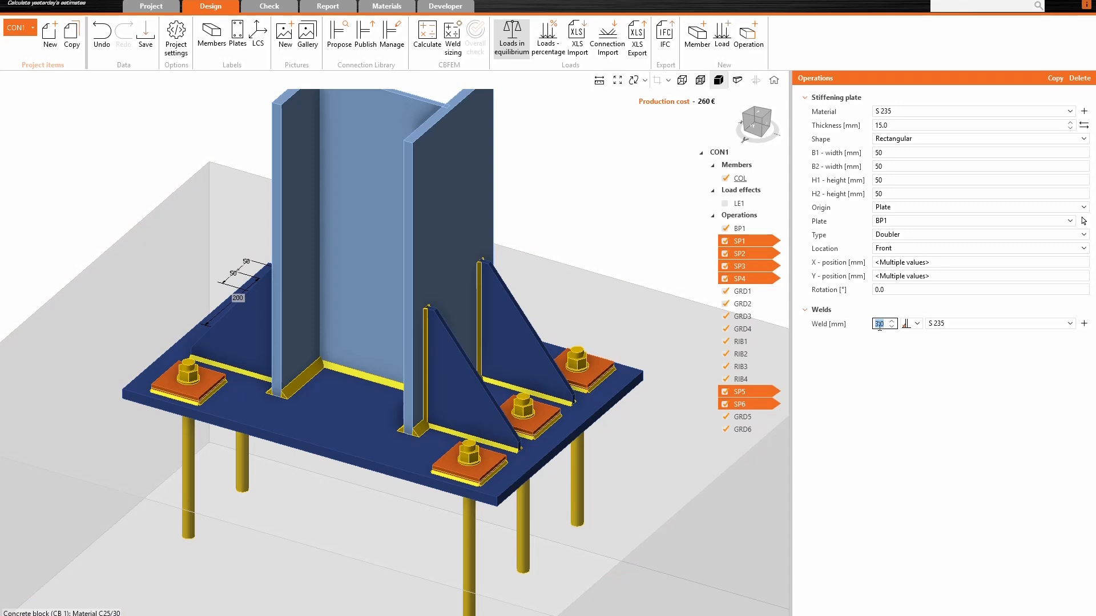
- Give plates SP1–SP6 6.0 mm welds, edit operation material, and set BP1 anchors to hooks
type("6.0")
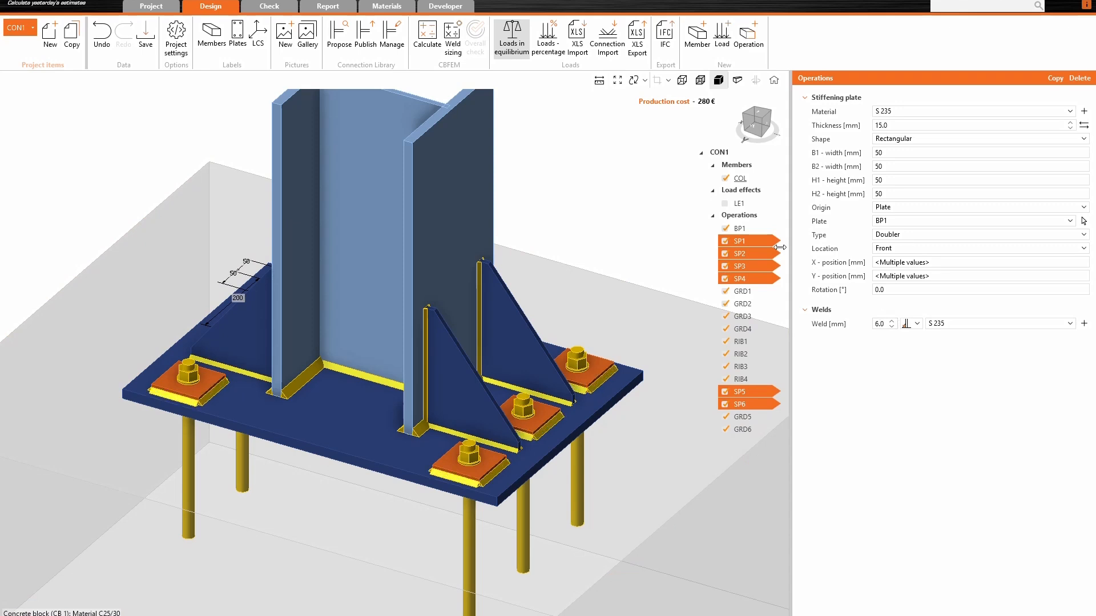
left_click(738, 214)
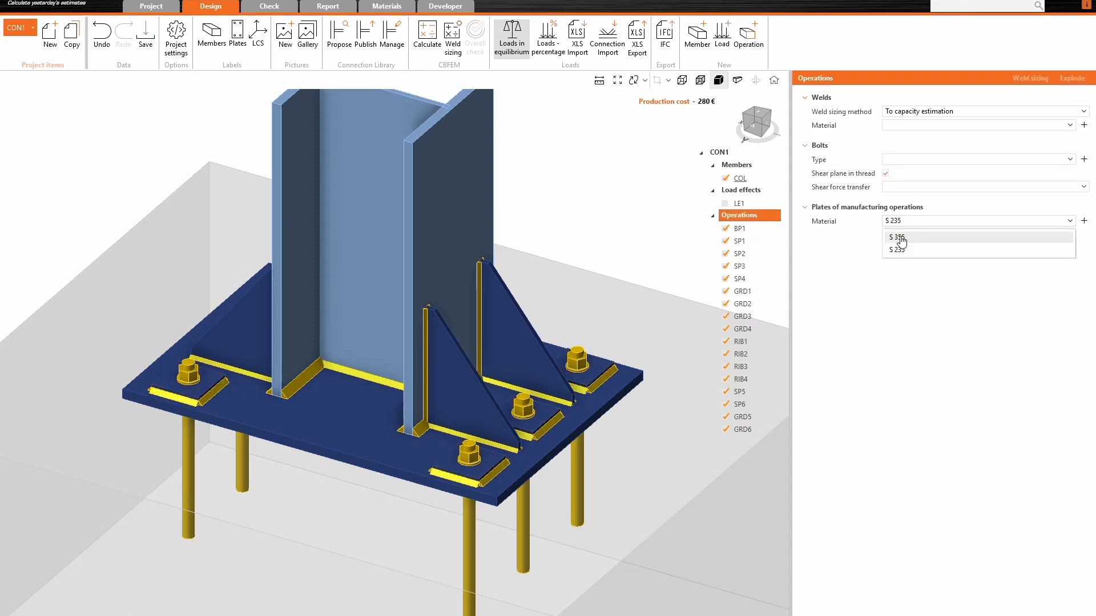
left_click(737, 228)
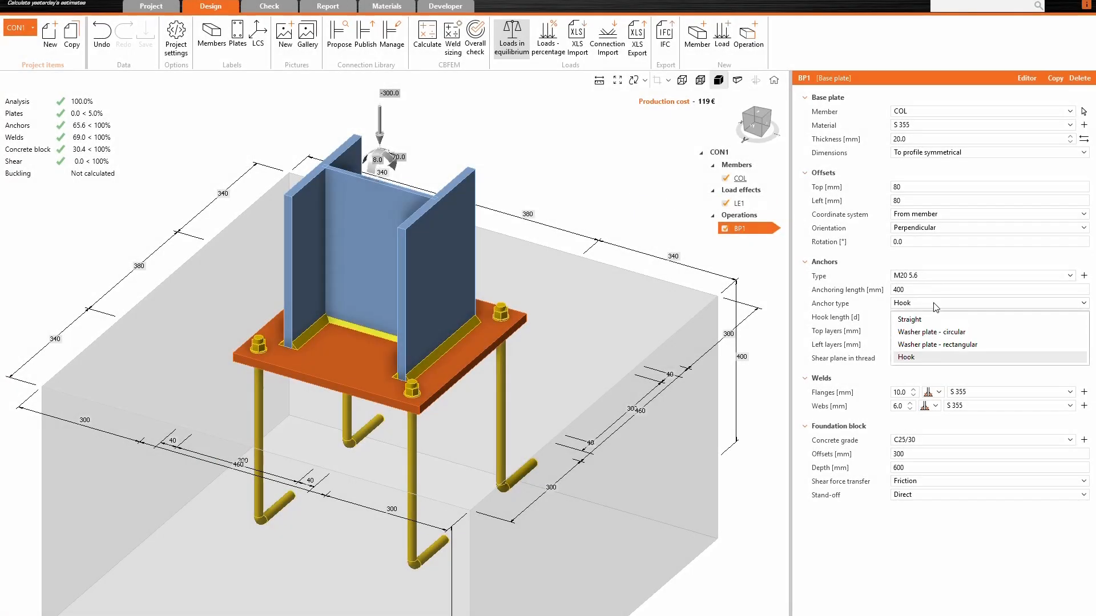
left_click(905, 358)
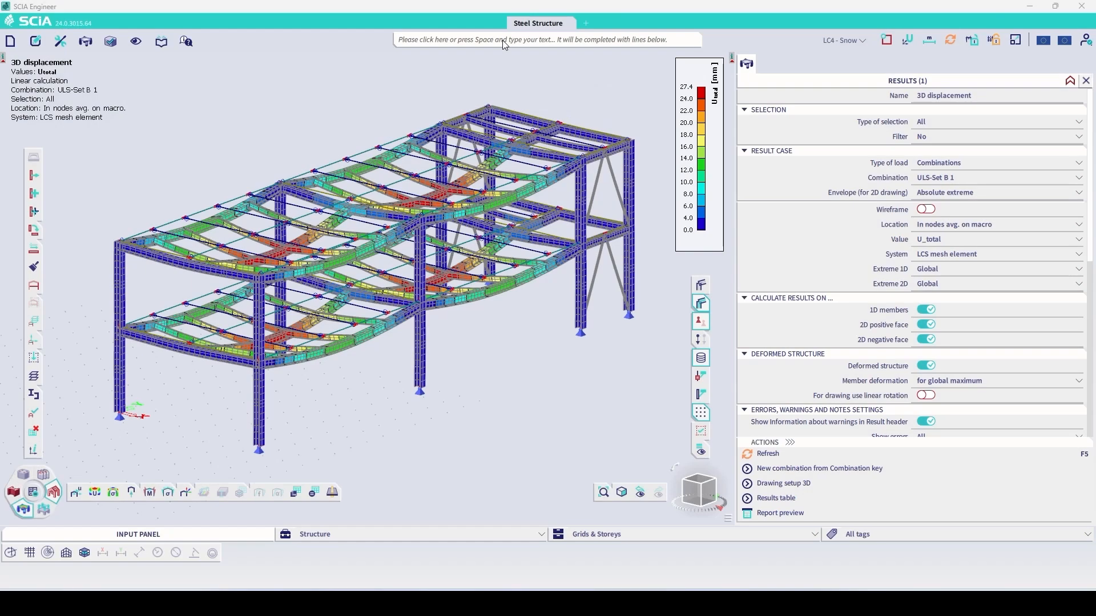
- Launch the IDEA StatiCa link from SCIA Engineer via the 'idea' command
type("idea")
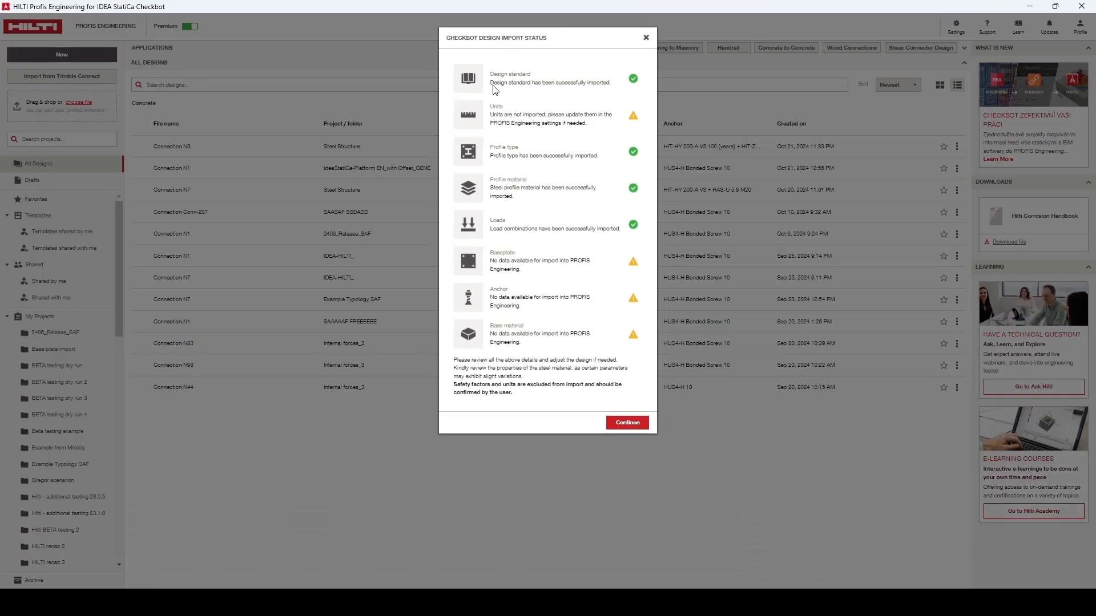
- Finish the PROFIS import, export all Checkbot connections as IFC, and view them in Solibri Anywhere
left_click(625, 422)
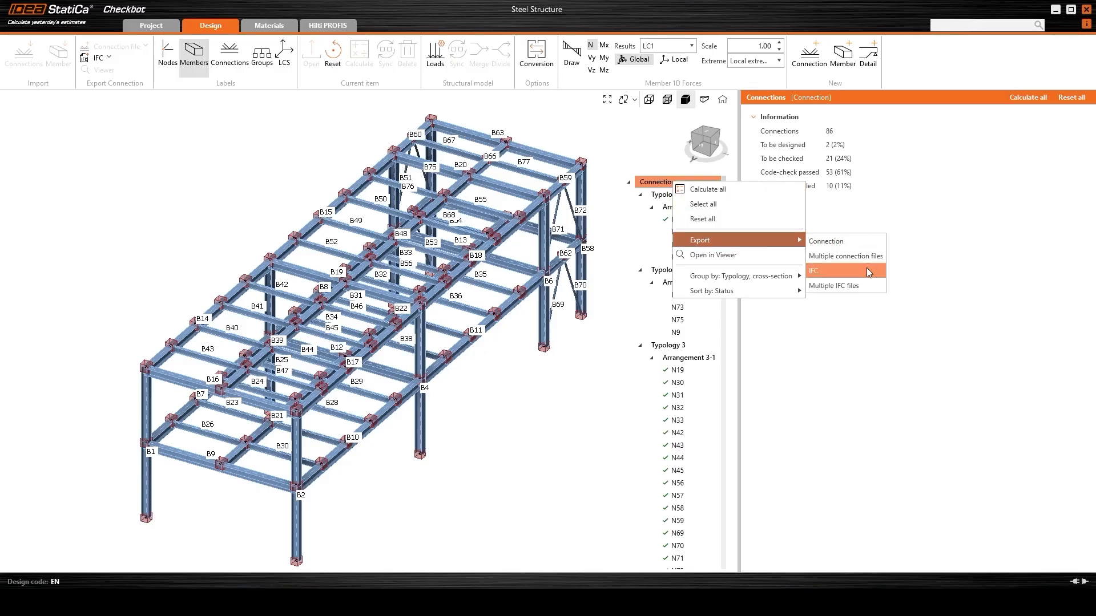
left_click(814, 271)
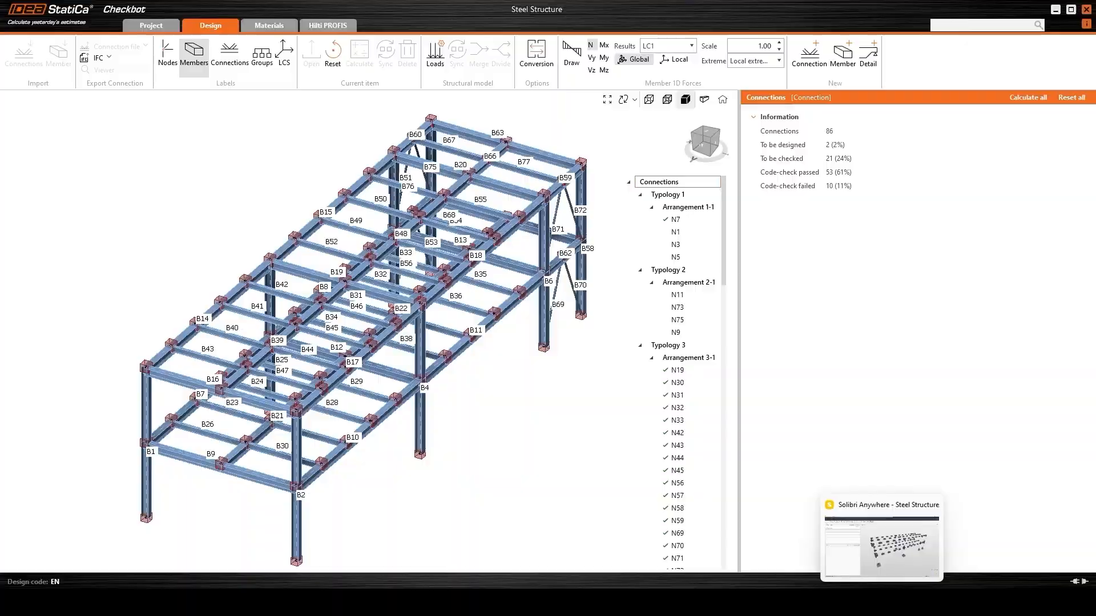
left_click(880, 538)
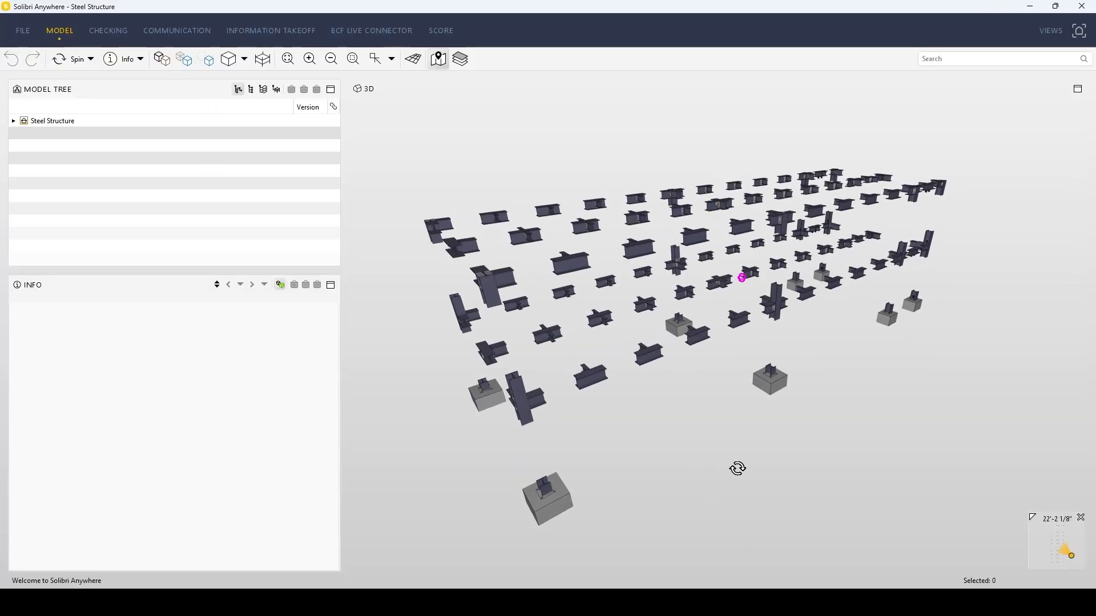